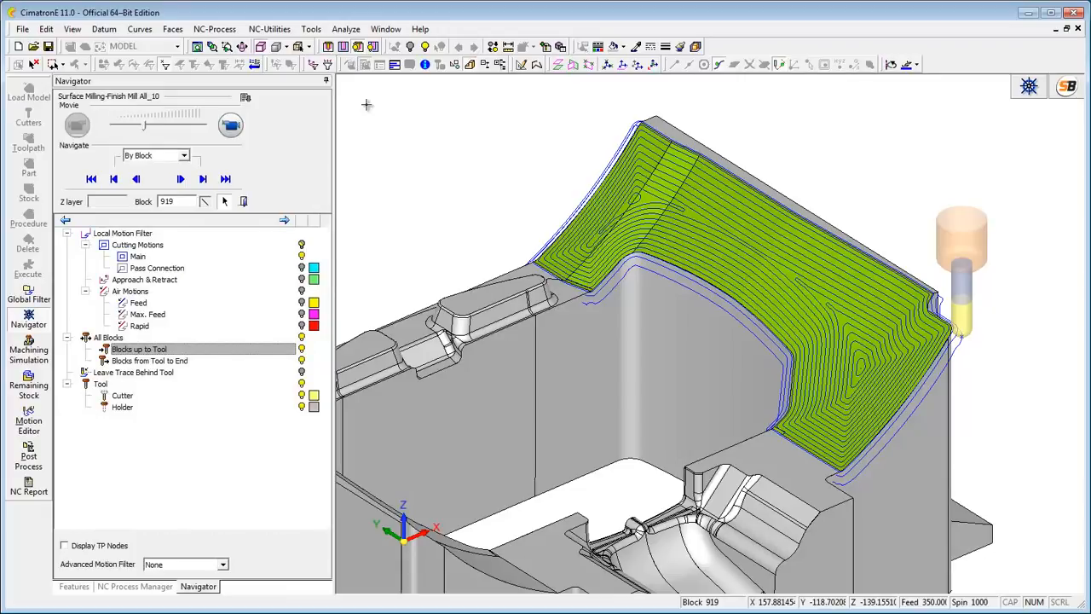
# Exit the toolpath review and create a new Surface Milling Finish Mill All procedure, F-All_27
pyautogui.click(132, 586)
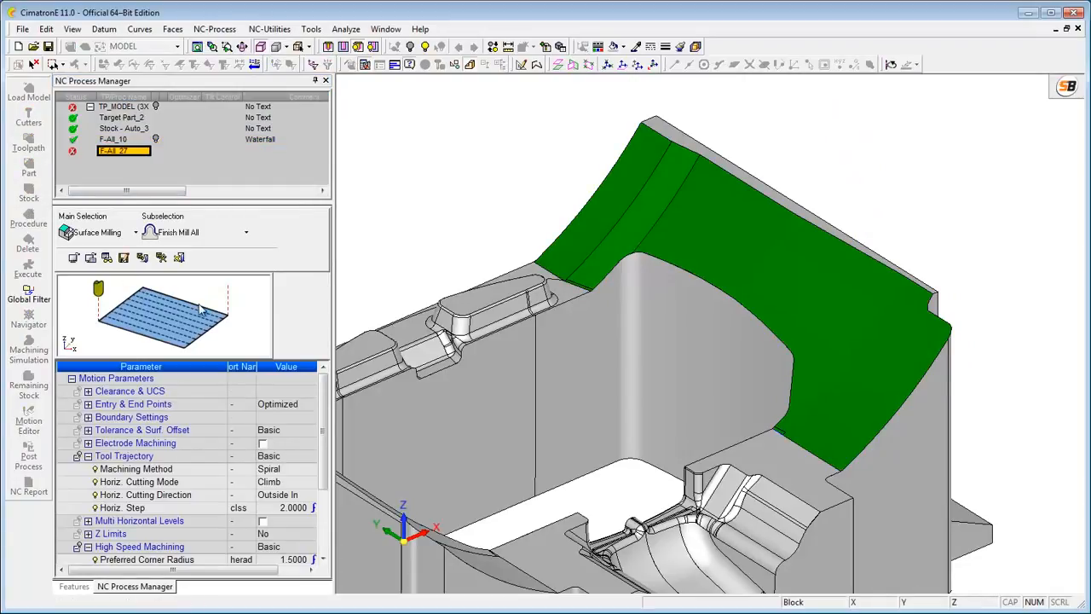
# Select the green faces as part surfaces with Automatic Boundaries off, then execute F-All_27
pyautogui.scroll(-3)
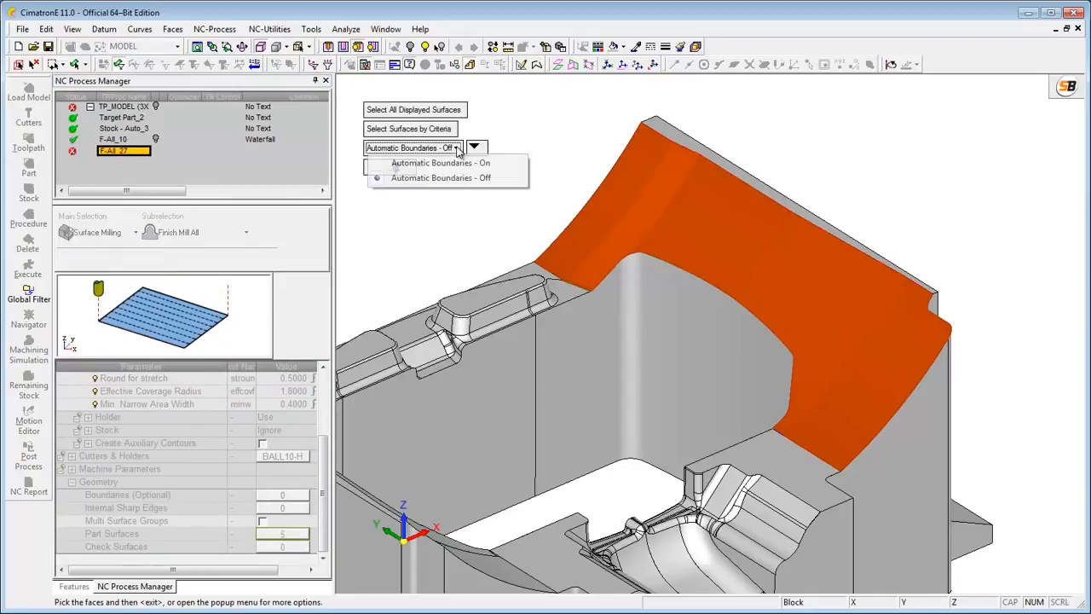
pyautogui.click(439, 162)
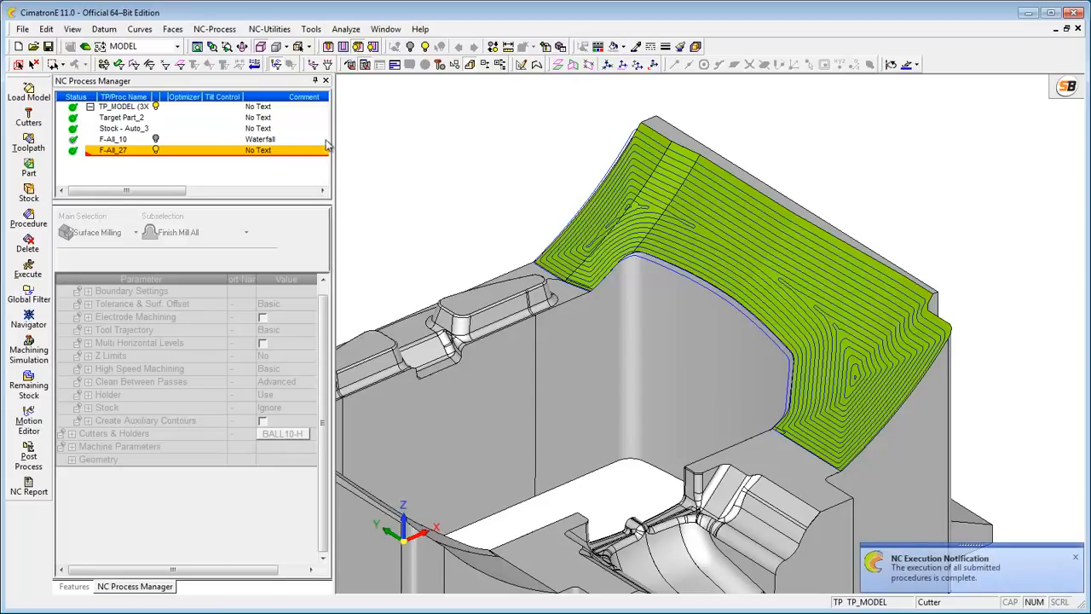
# Play back F-All_27 in the Navigator, then set new procedure F-All_28 to Parallel machining
pyautogui.click(28, 315)
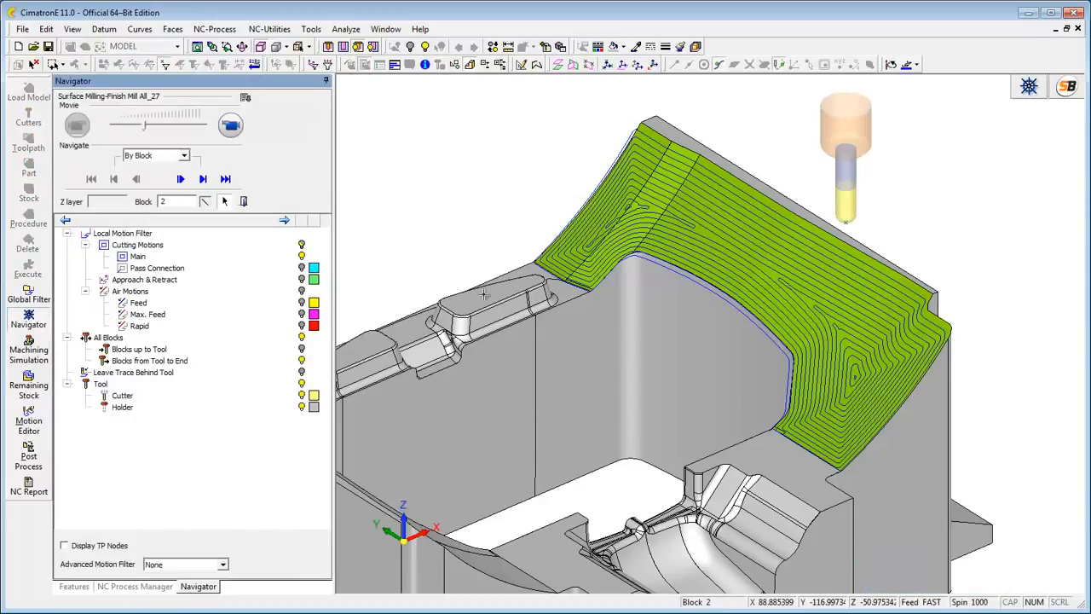
pyautogui.click(180, 179)
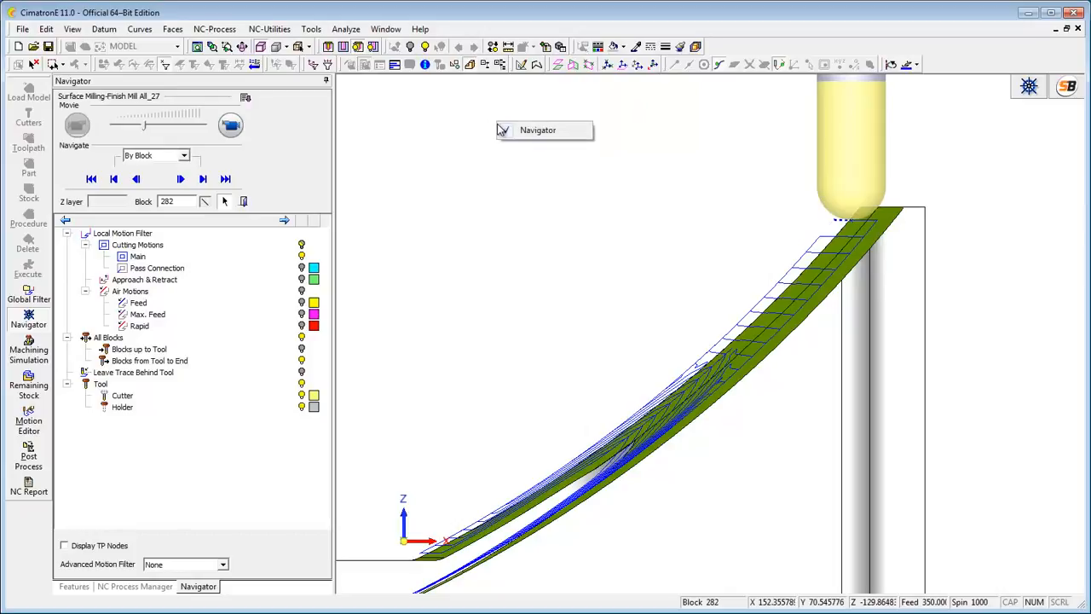
pyautogui.click(136, 587)
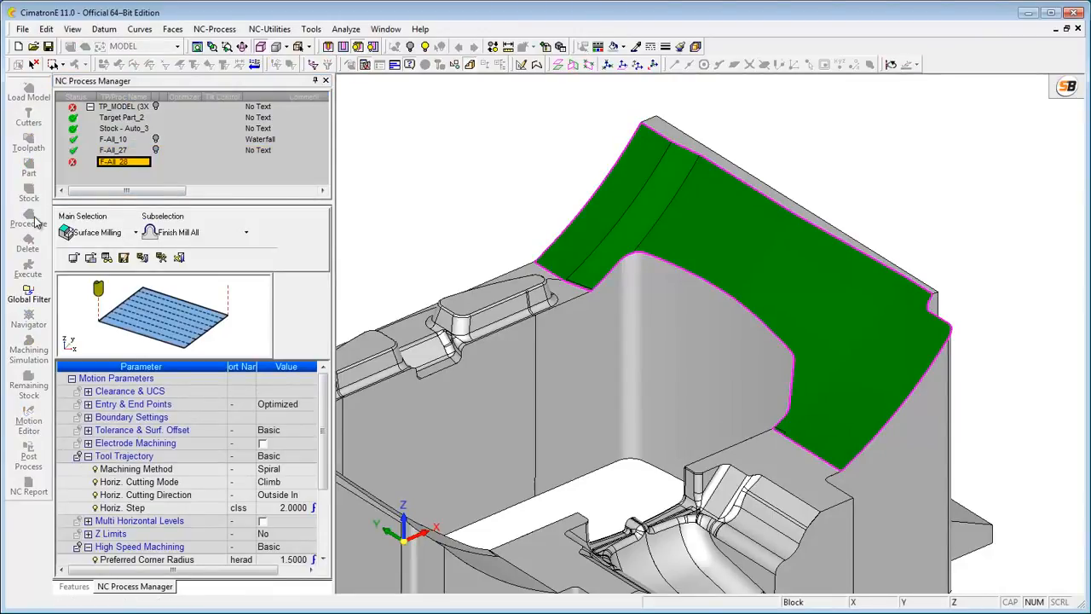
pyautogui.click(300, 469)
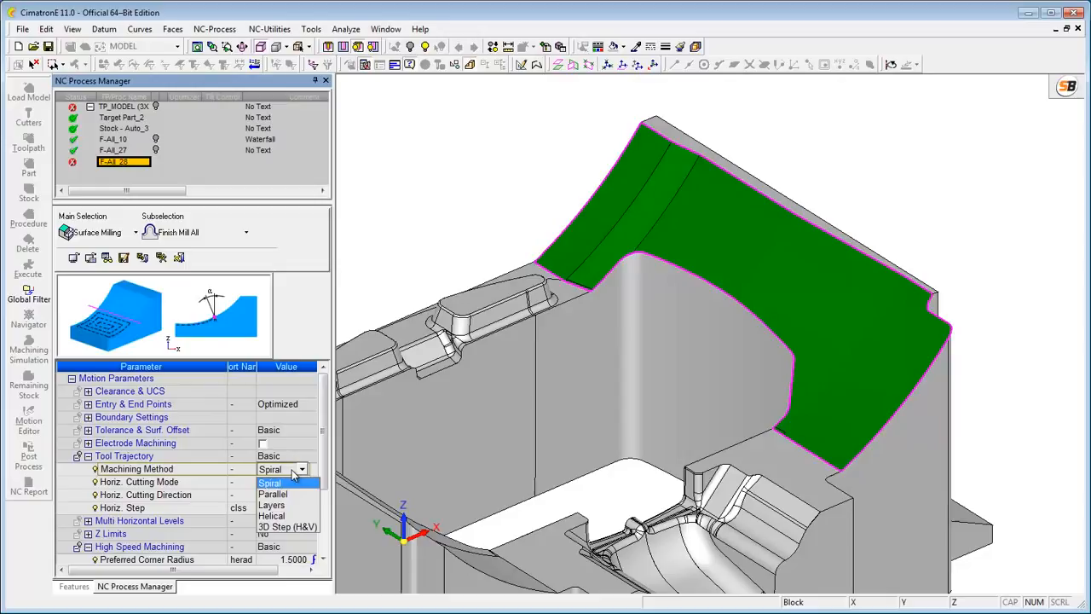
pyautogui.click(273, 493)
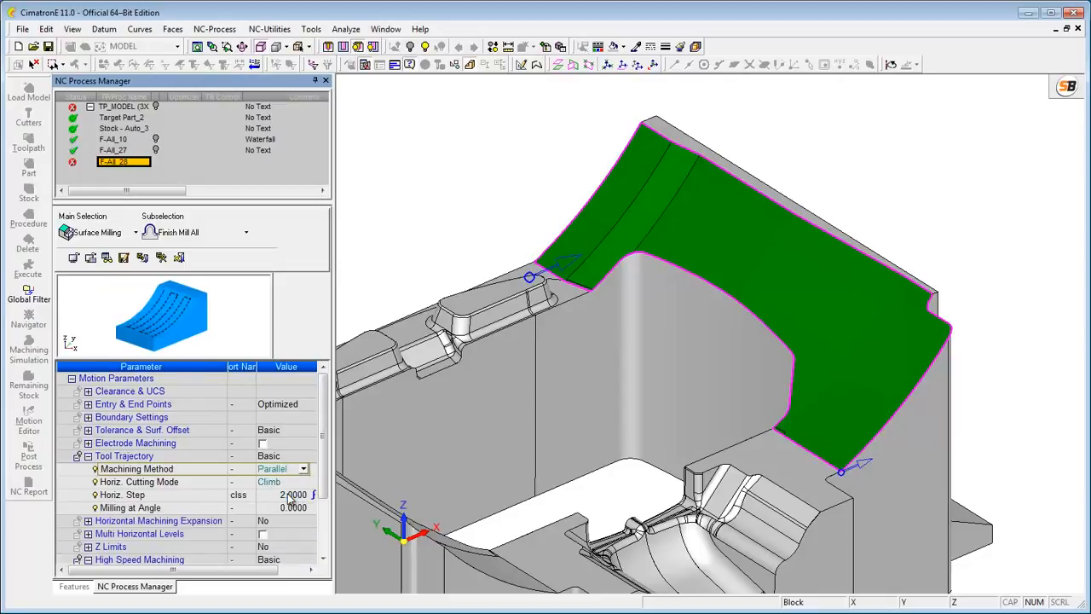